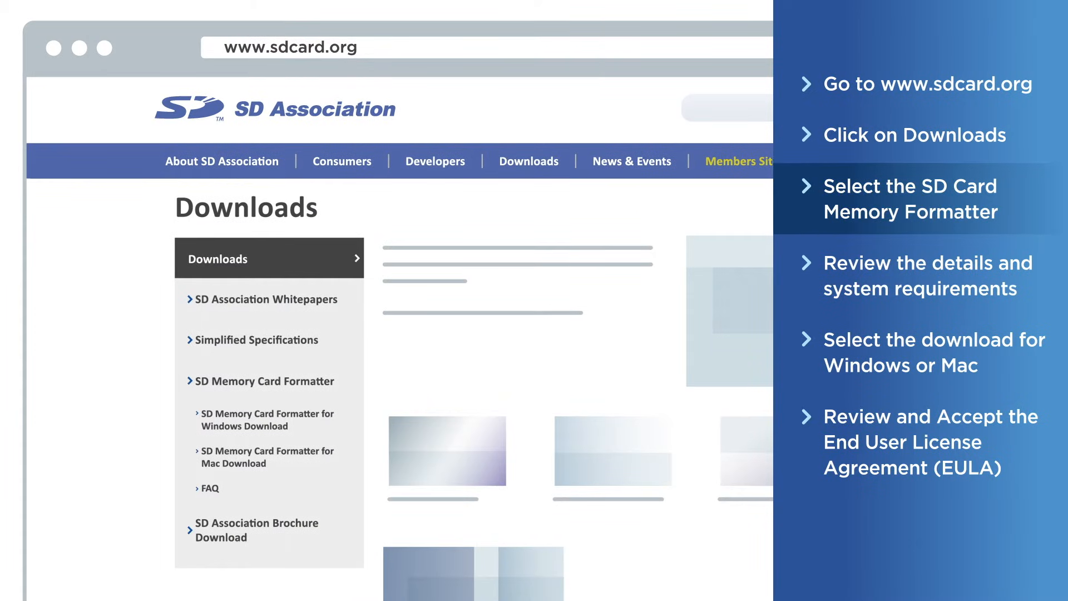
Open the SD Memory Card Formatter page and scroll through its system requirements to downloads.
left_click(266, 380)
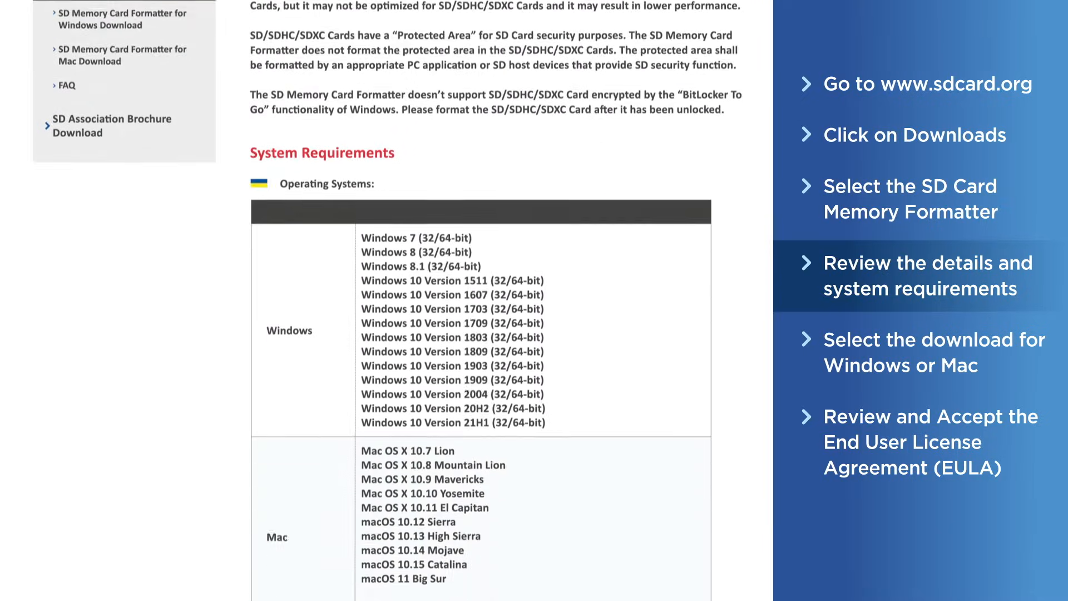
scroll("down", 3)
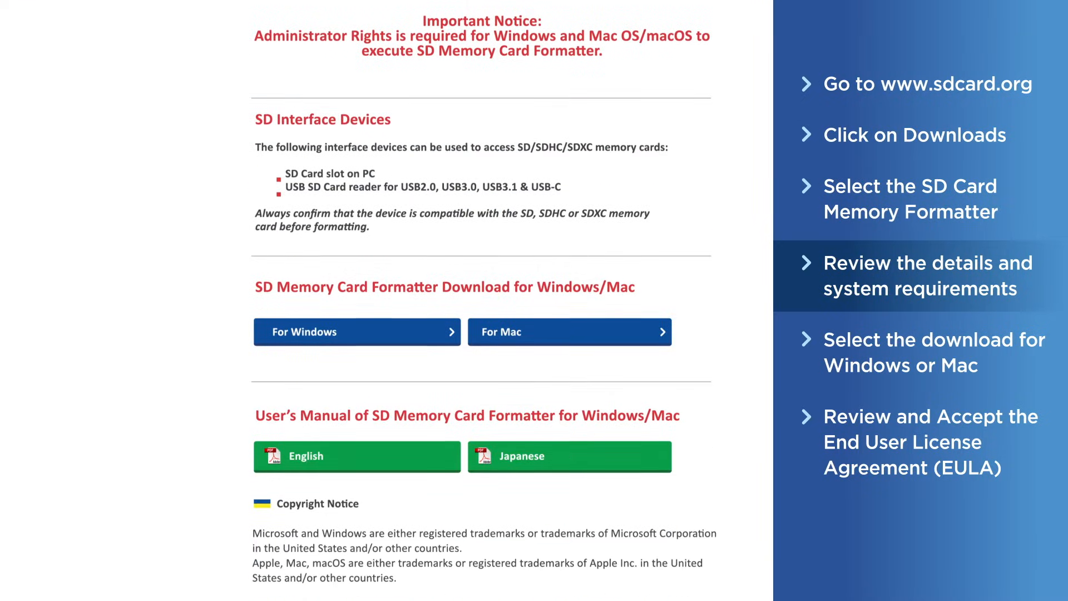
scroll("down", 3)
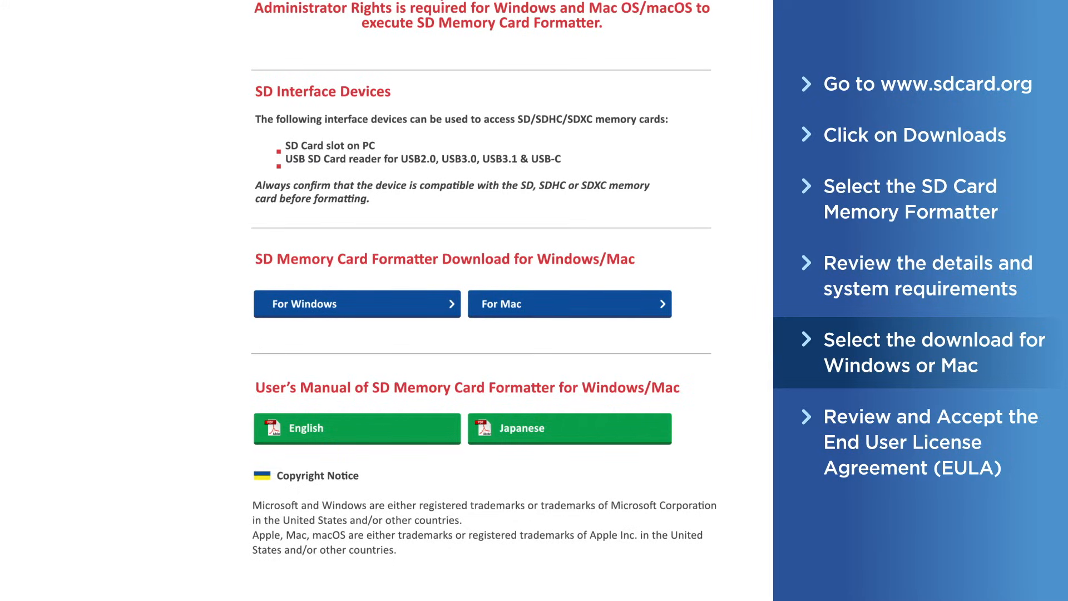
Download the formatter for Windows and accept the end user license agreement.
left_click(356, 428)
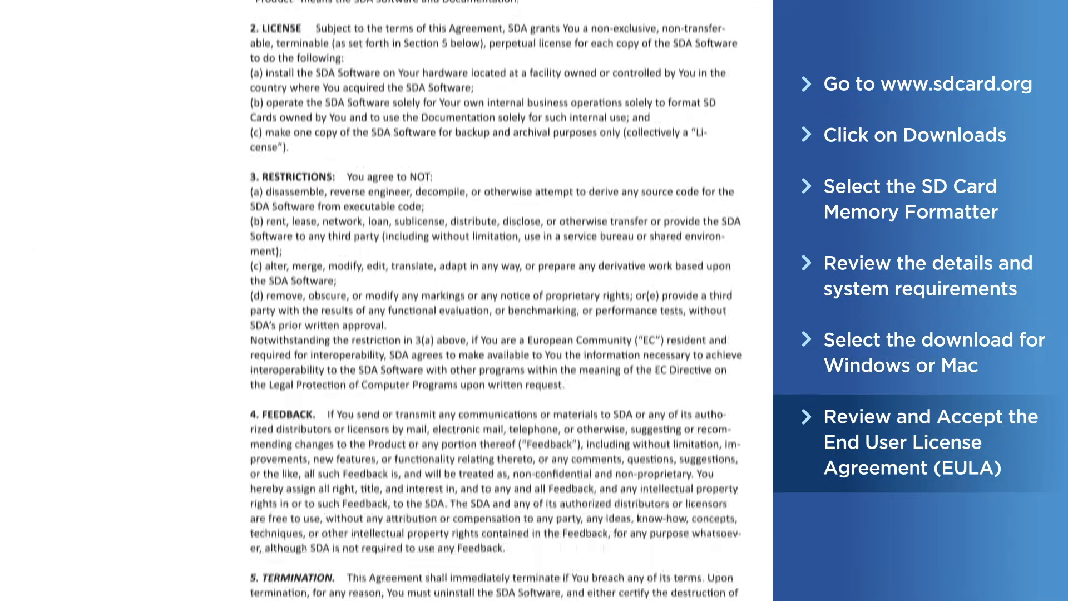
scroll("down", 3)
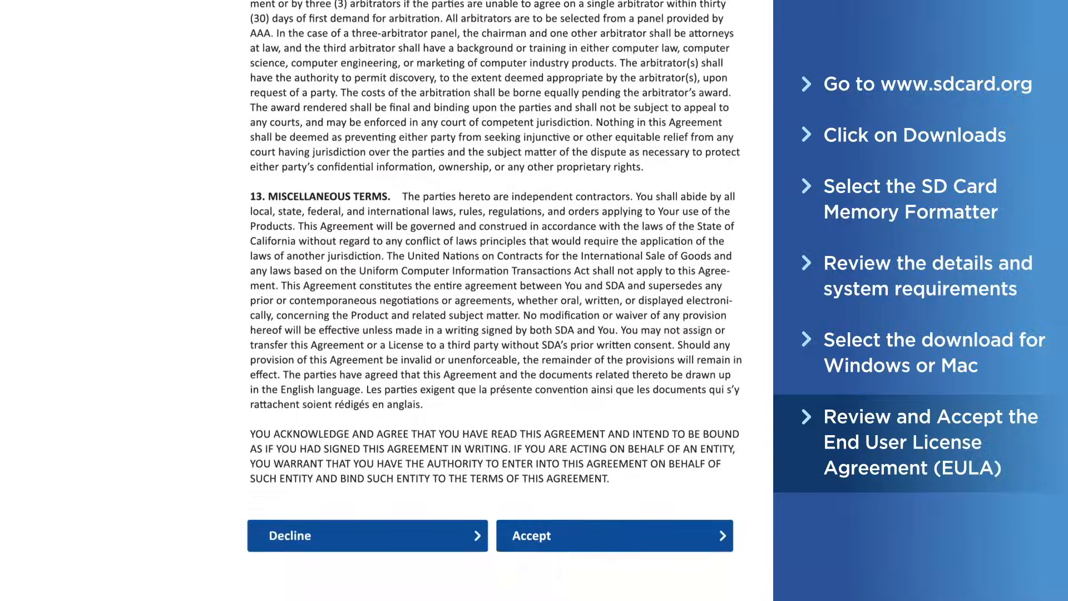
left_click(613, 535)
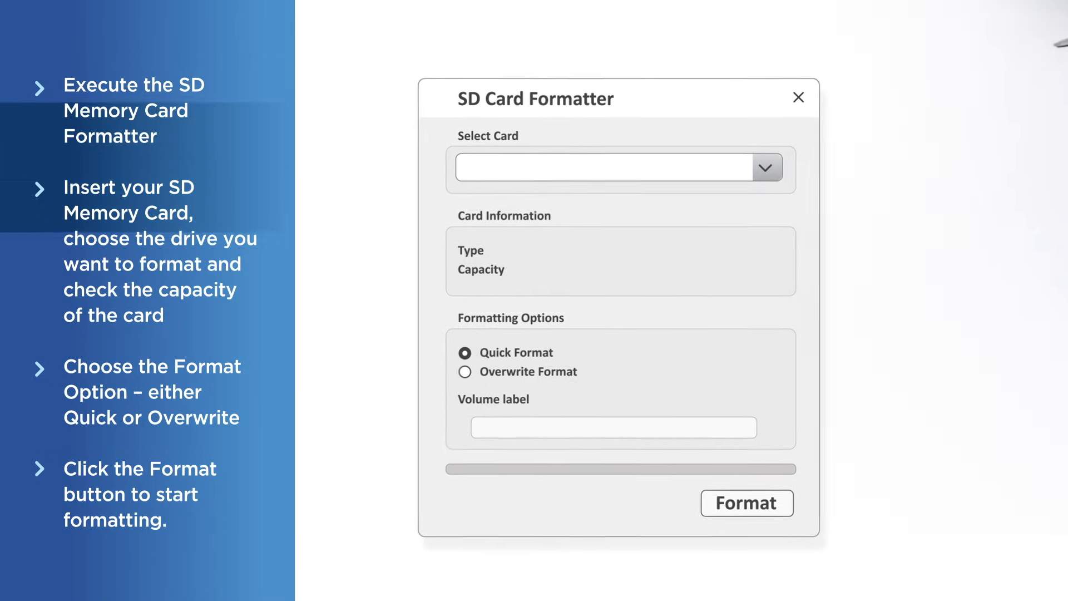
Select drive D:\ (SDXC 127.87 GB) and start a Quick Format.
left_click(610, 167)
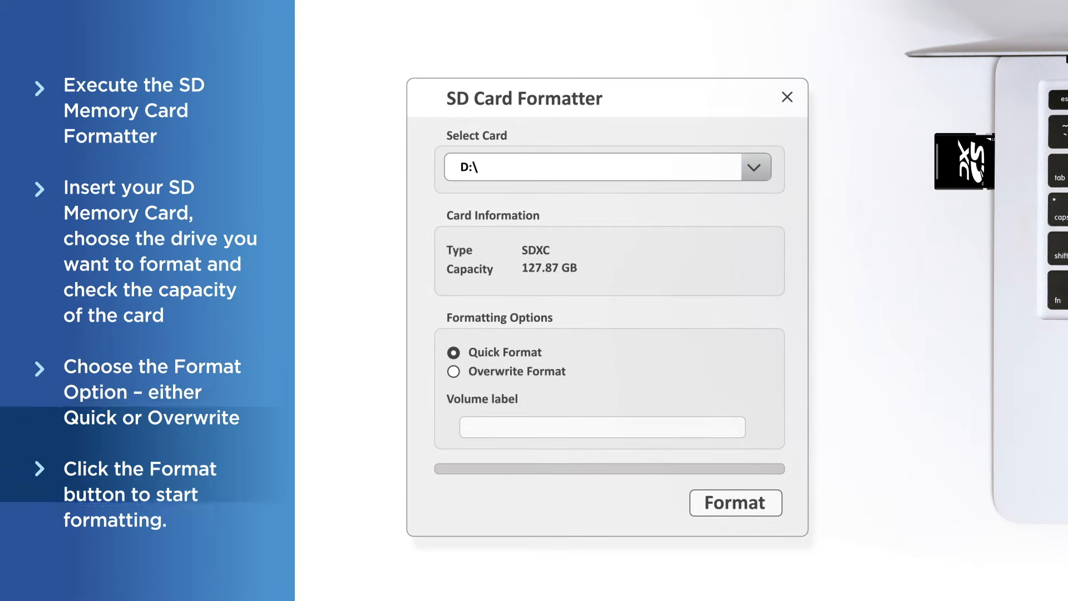
left_click(735, 503)
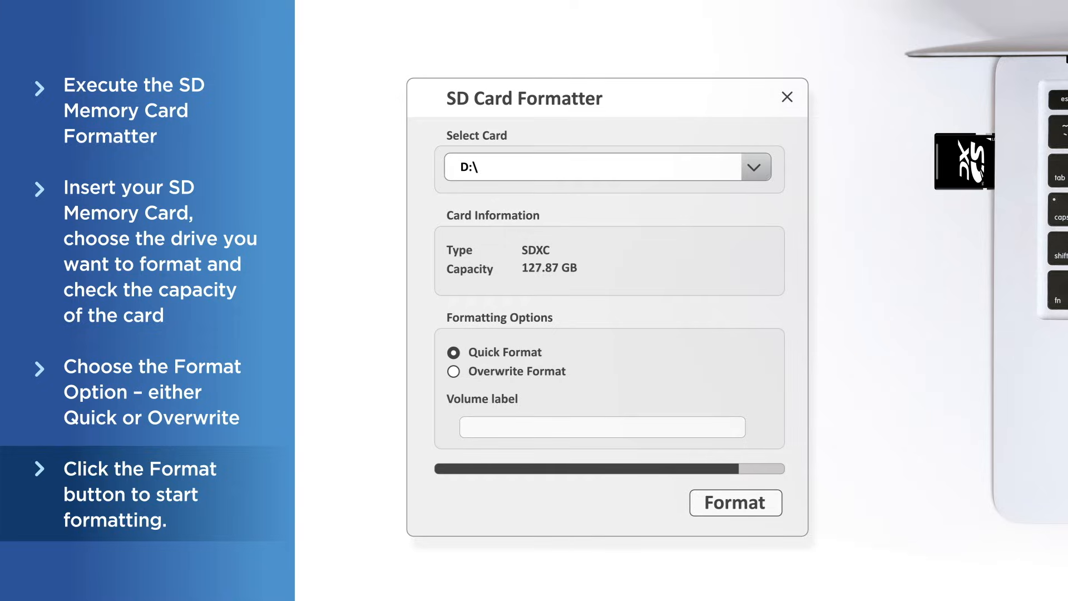